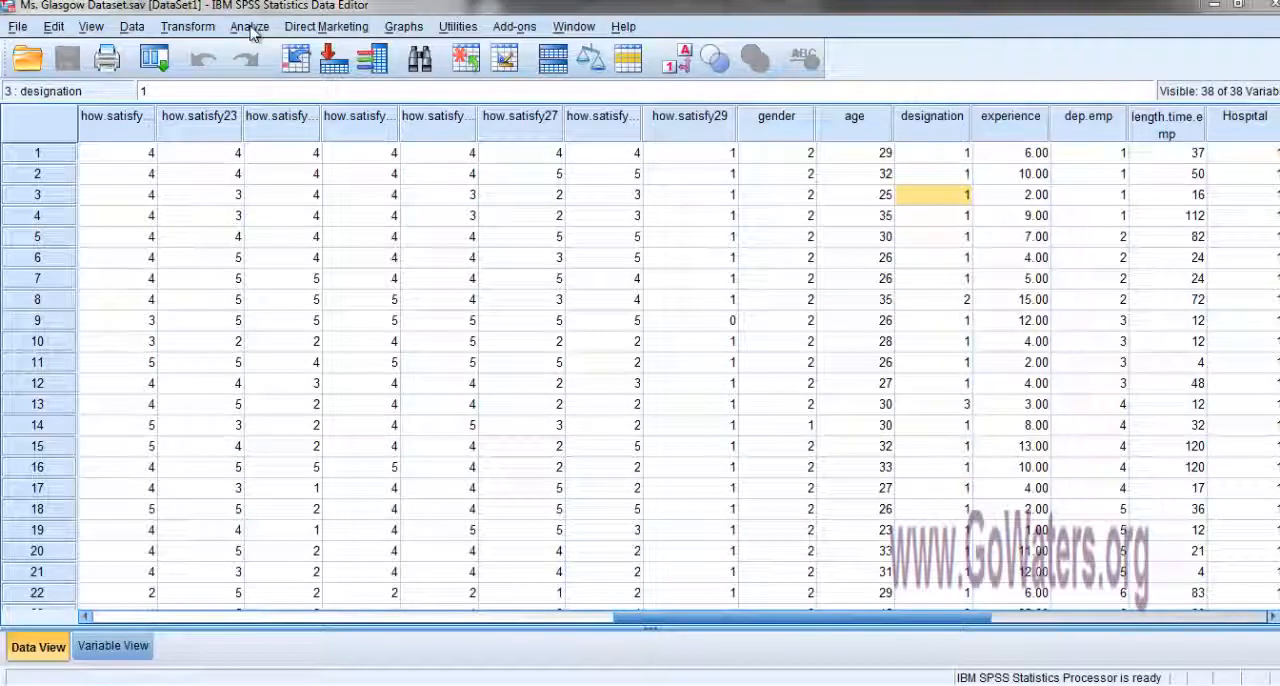
- Open the Bivariate Correlations dialog from the Analyze > Correlate menu
left_click(248, 26)
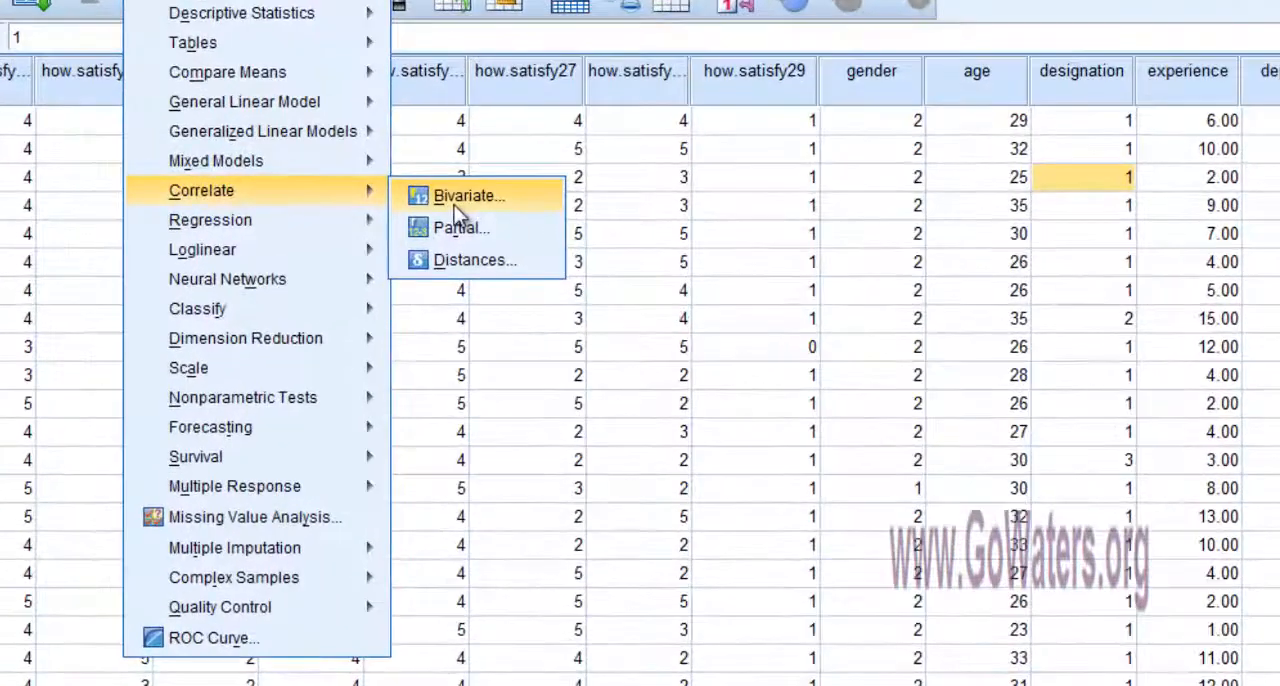
left_click(469, 195)
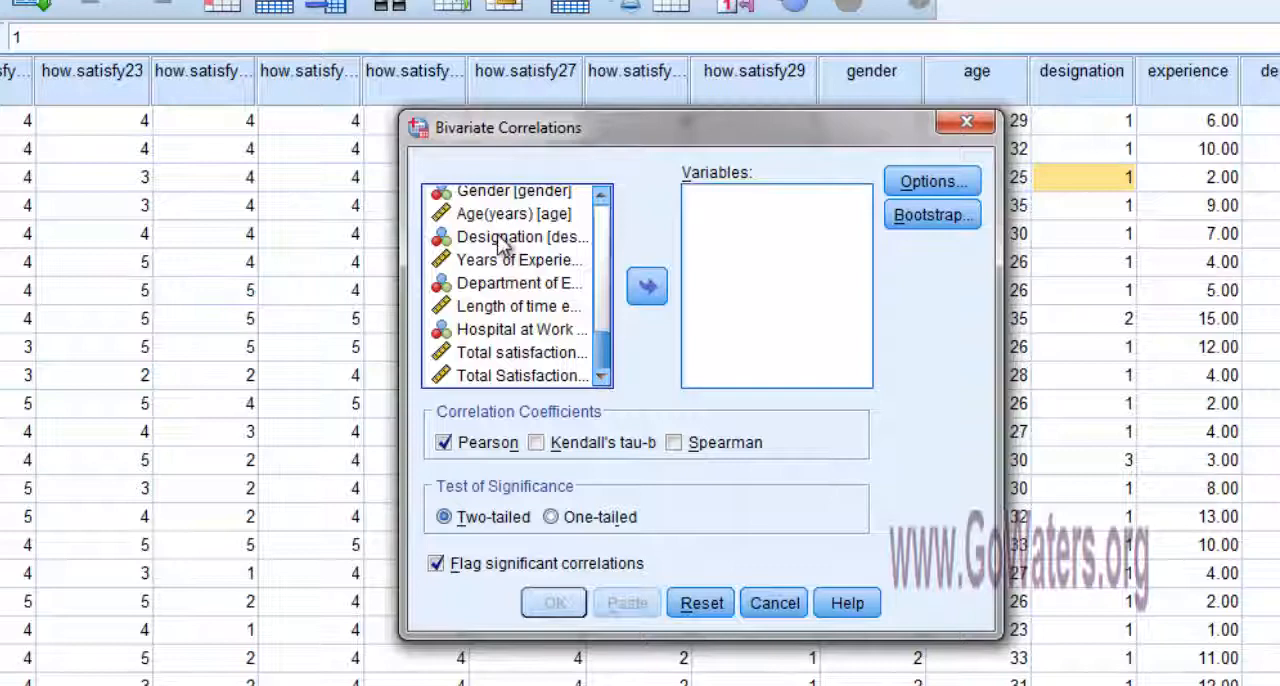
- Correlate Age(years) with Years of Experience using Pearson, giving r = .664, N = 296
left_click(513, 213)
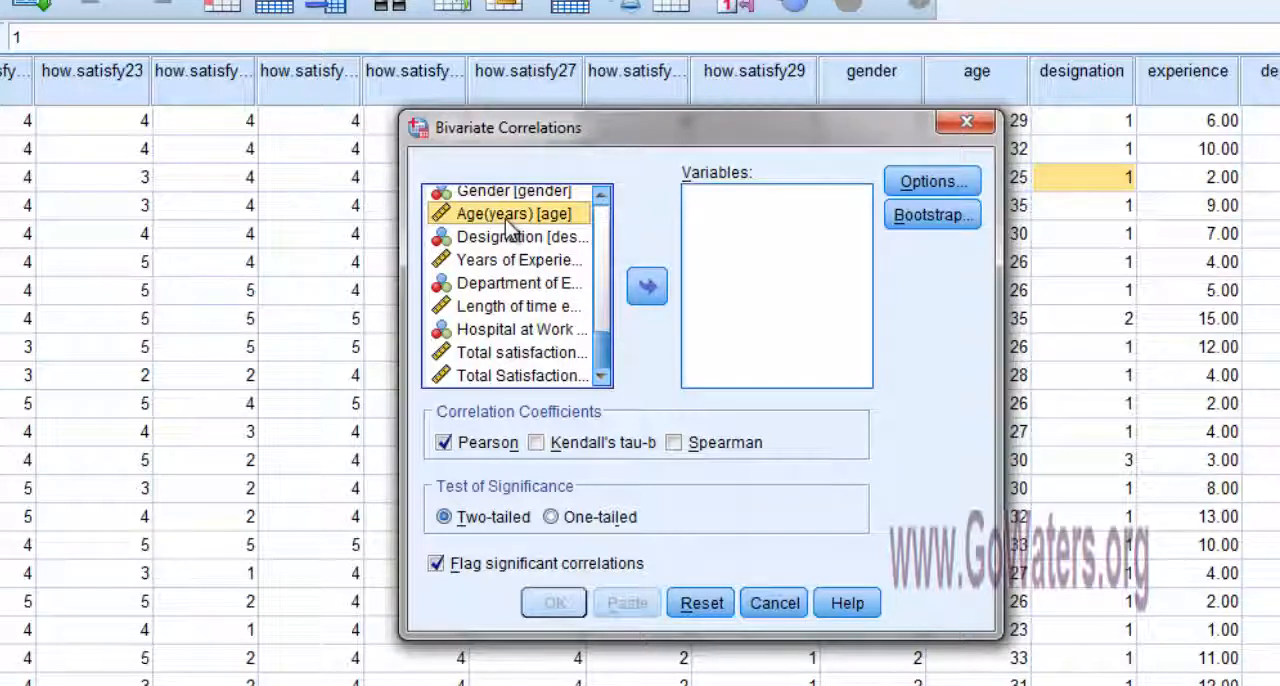
mouse_move(647, 287)
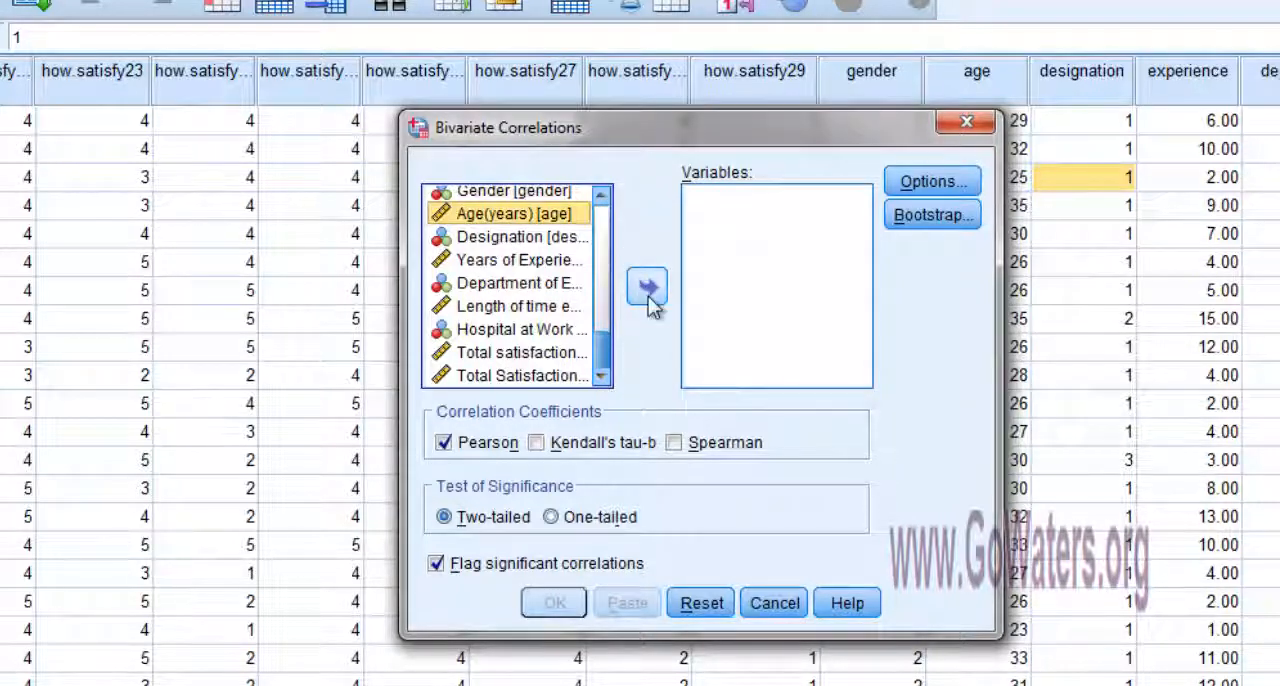
left_click(647, 287)
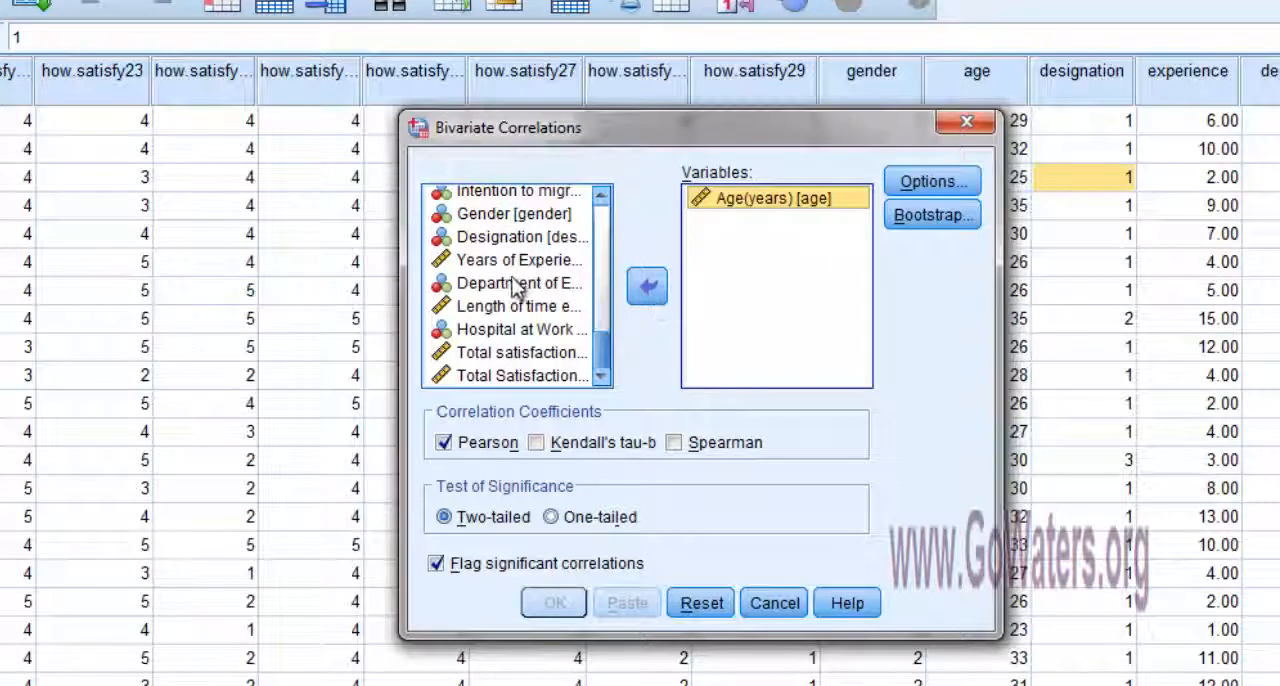
left_click(518, 259)
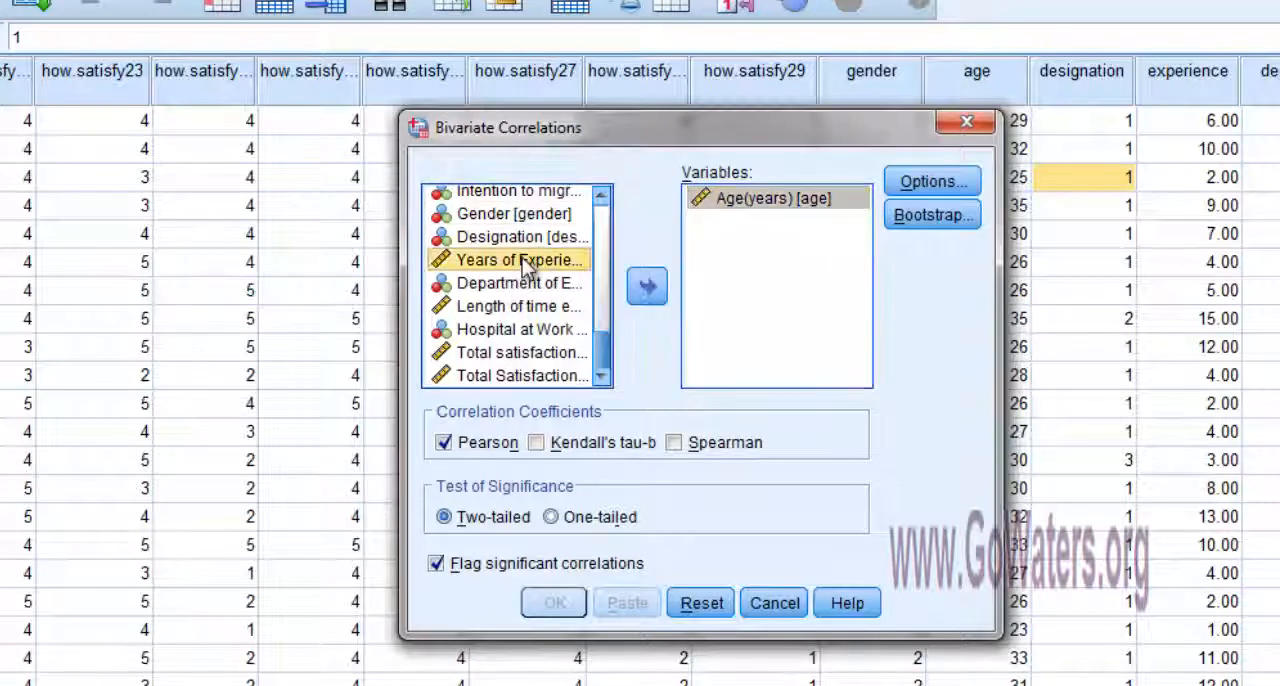
left_click(647, 286)
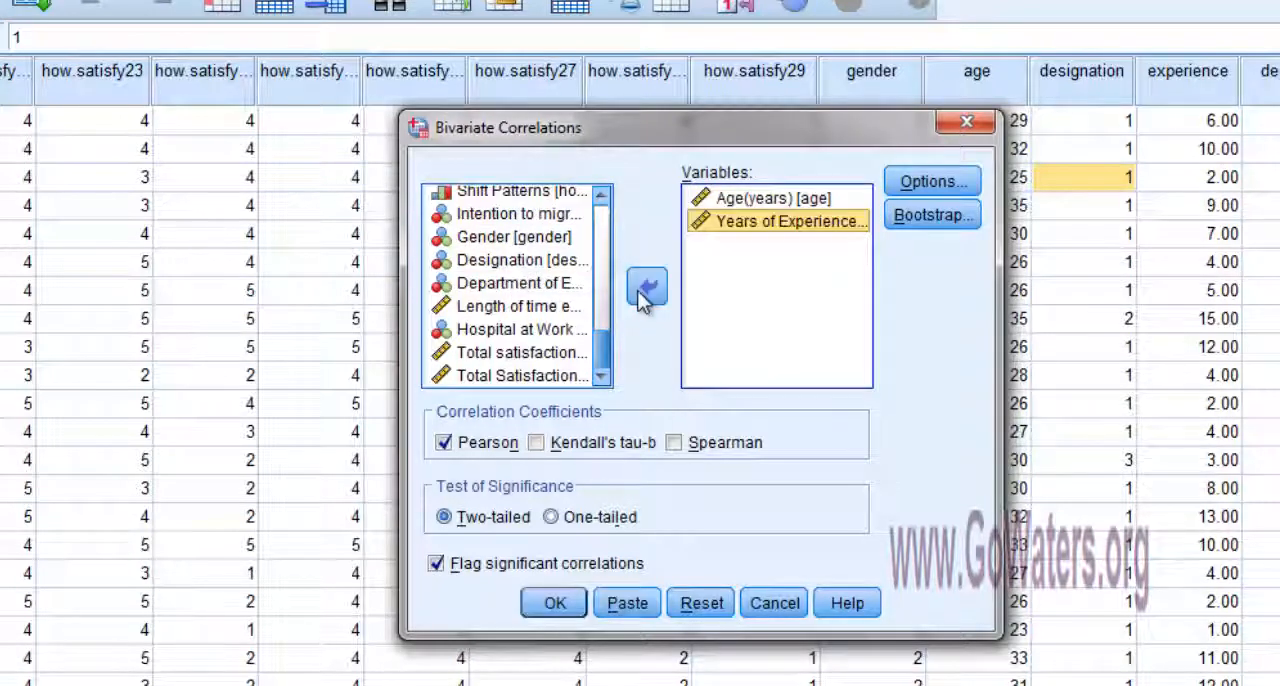
mouse_move(920, 288)
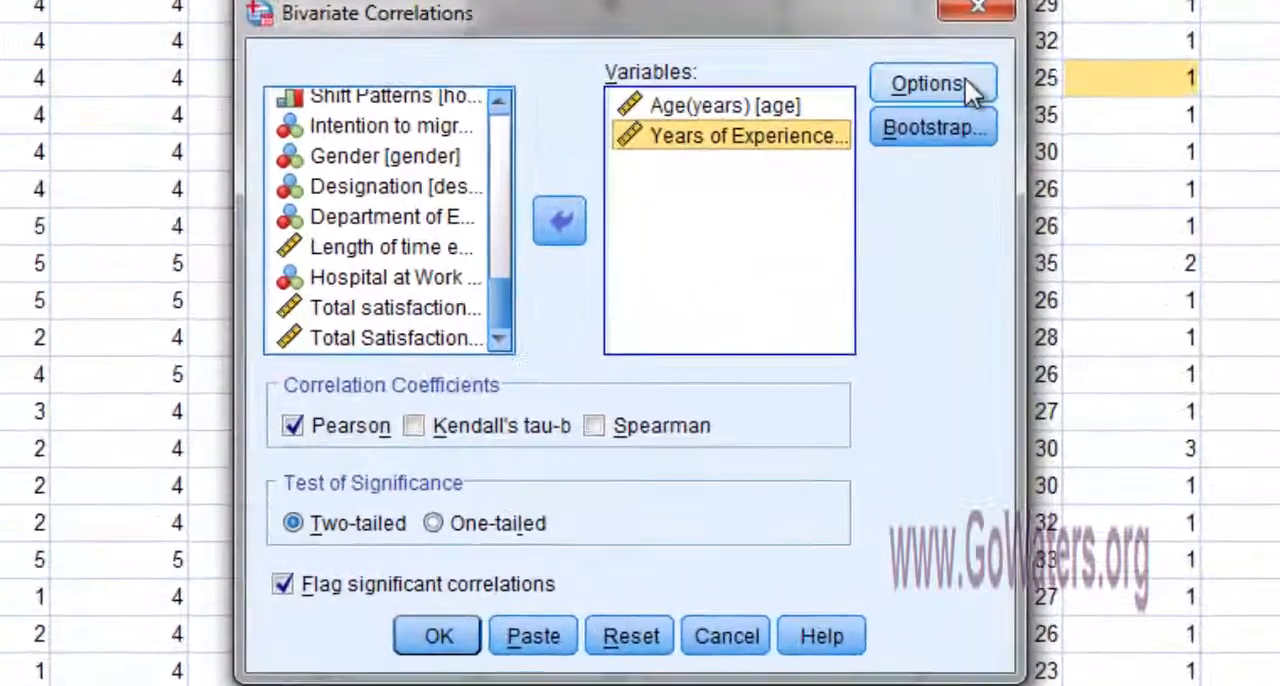
left_click(931, 83)
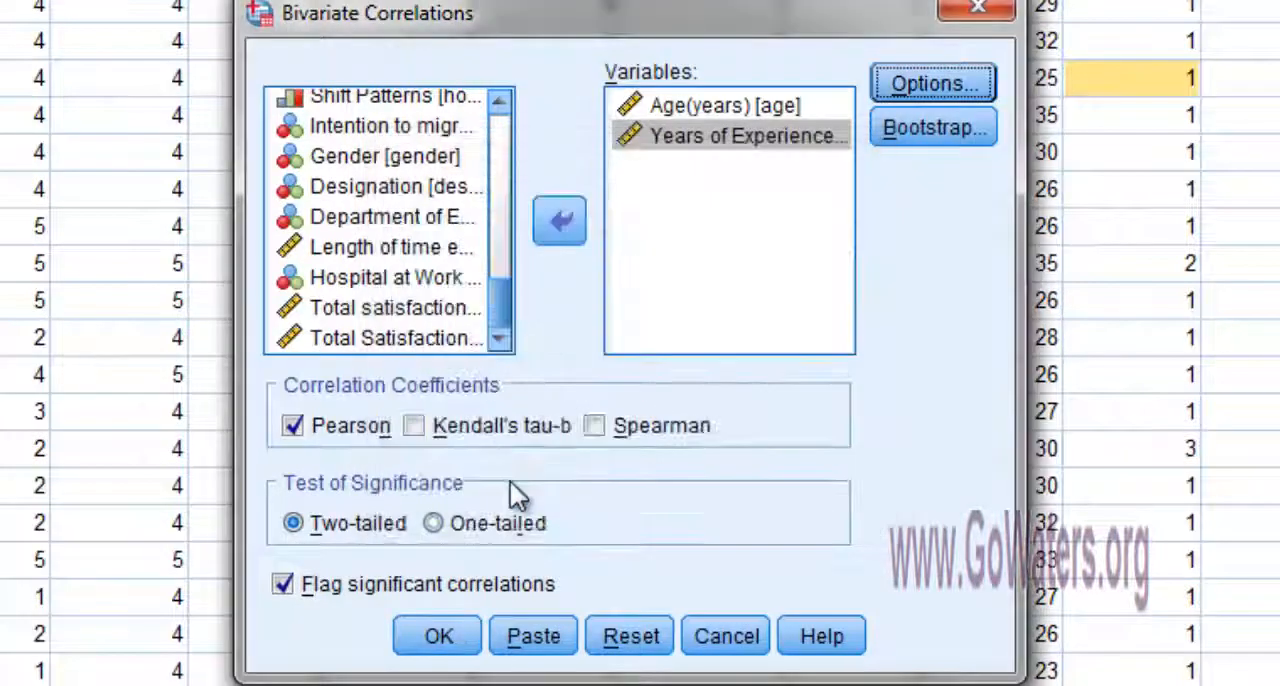
mouse_move(872, 508)
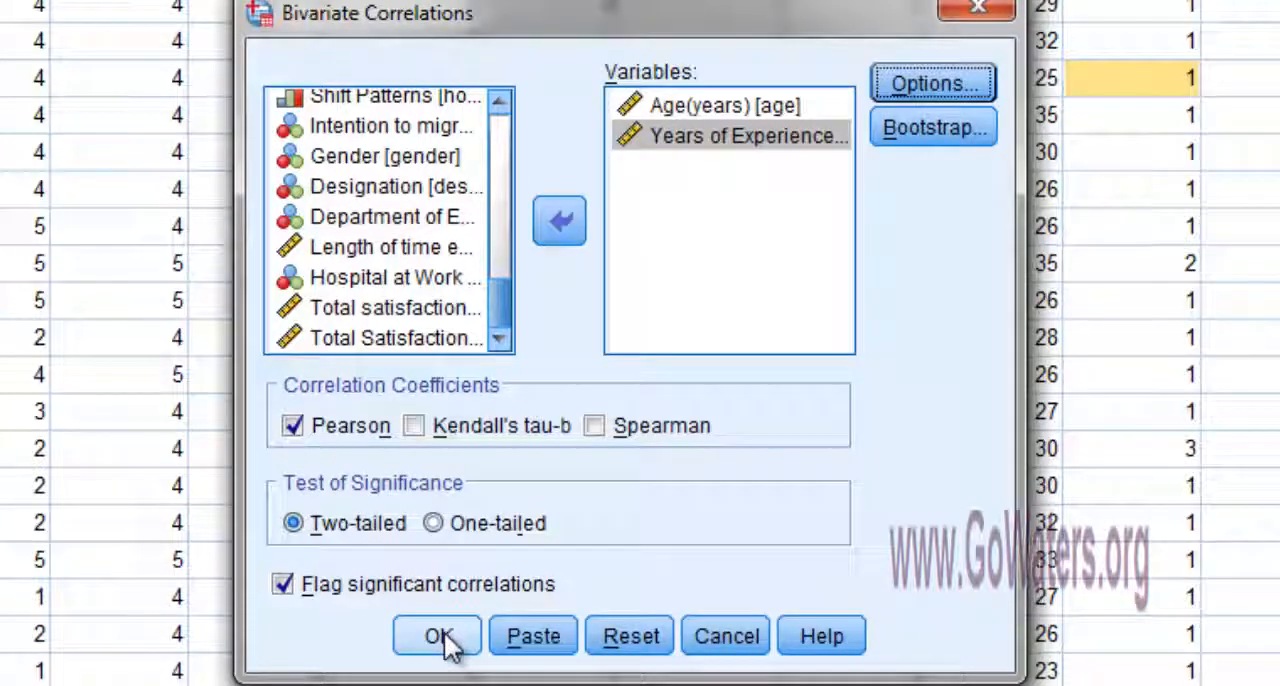
left_click(437, 636)
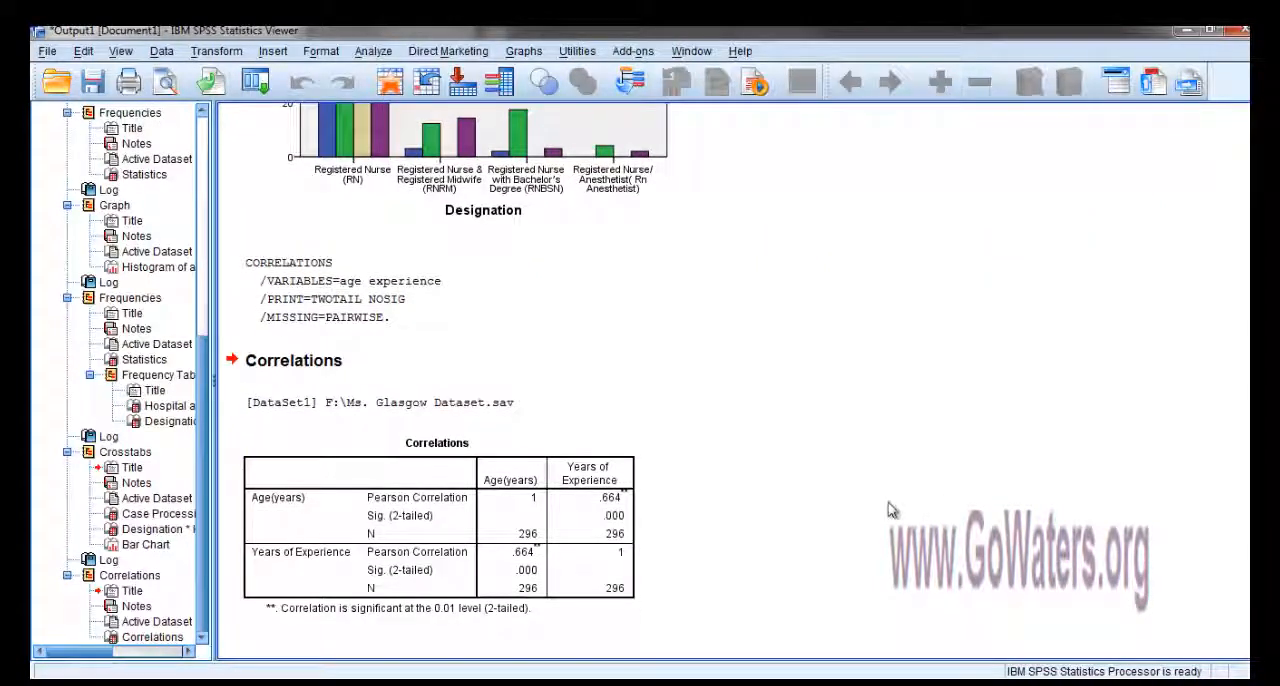
- Enlarge the Correlations table to read the .664 age–experience correlation
left_click(520, 550)
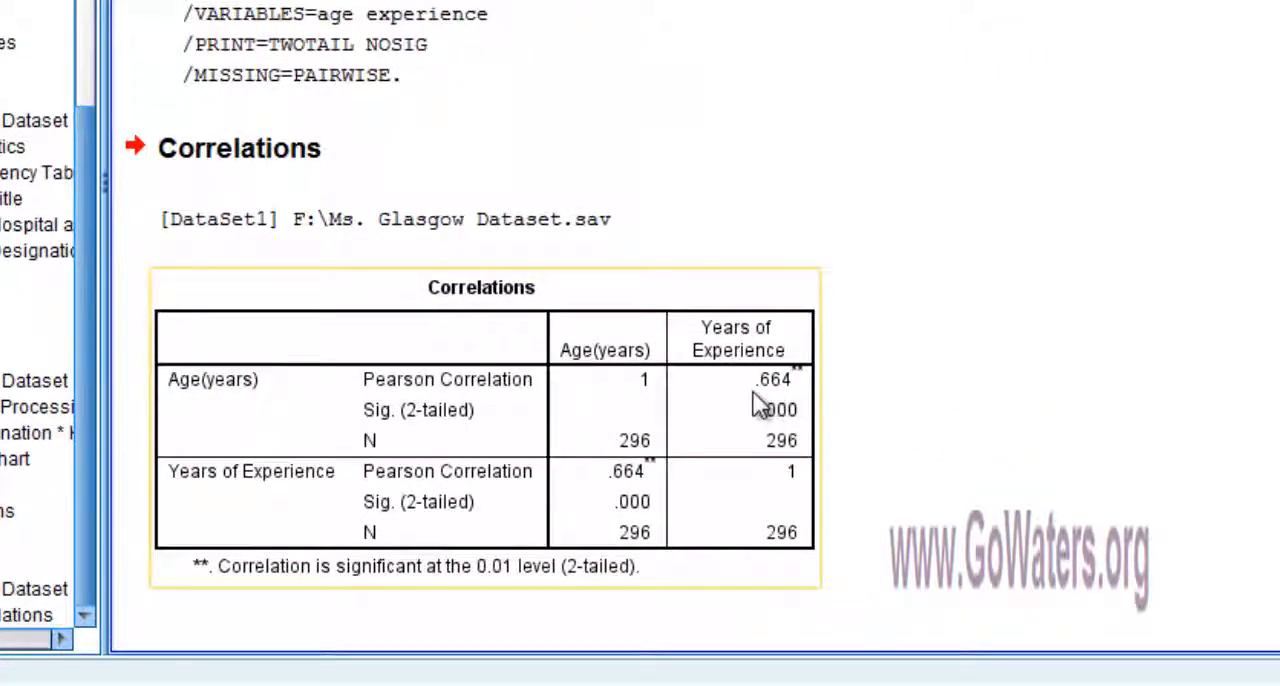
mouse_move(780, 400)
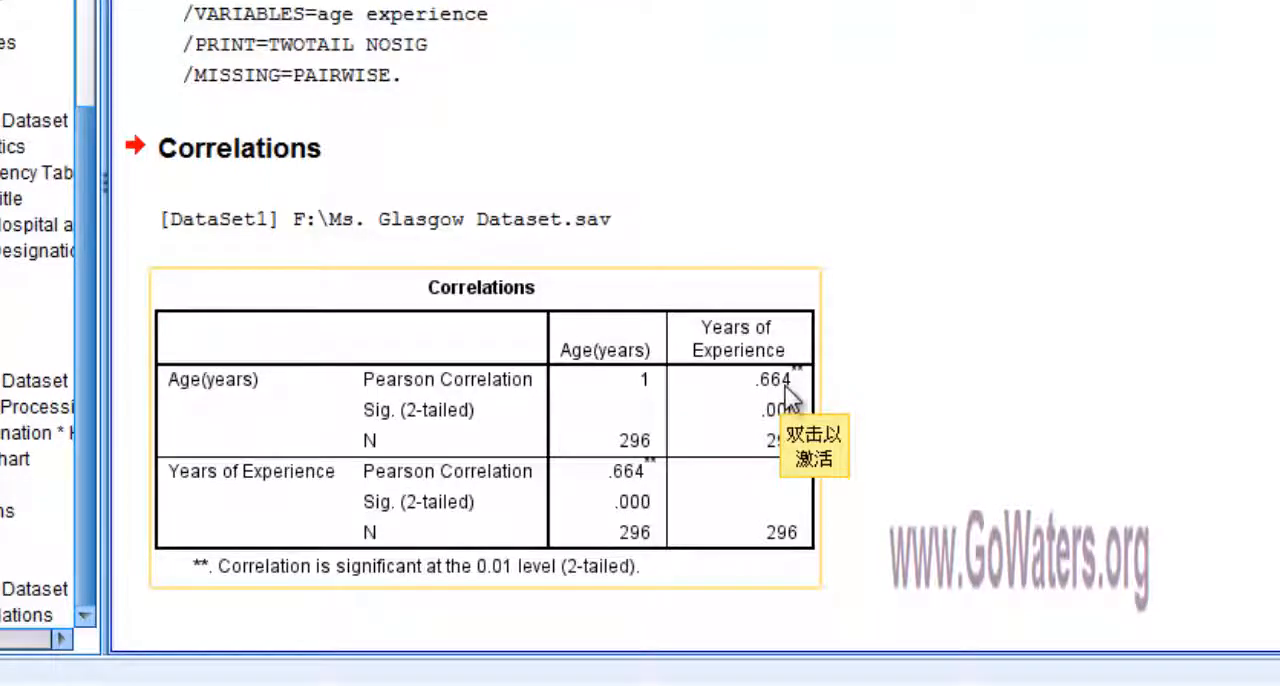
mouse_move(388, 428)
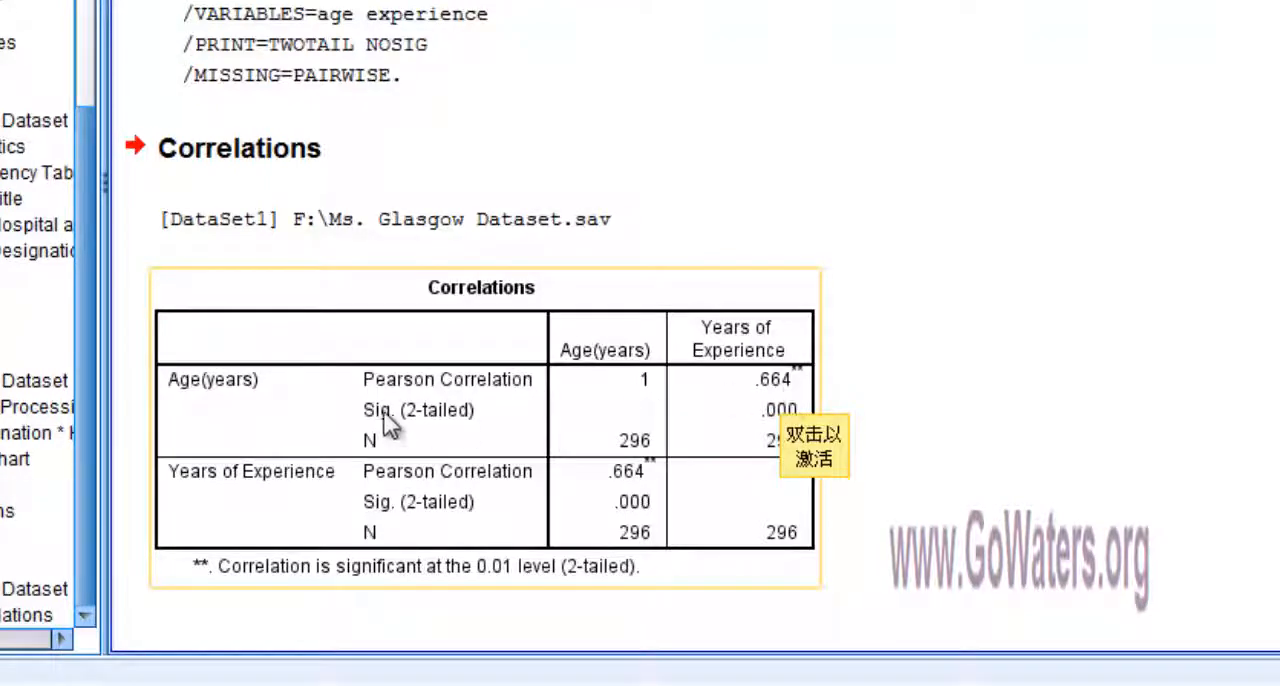
mouse_move(735, 385)
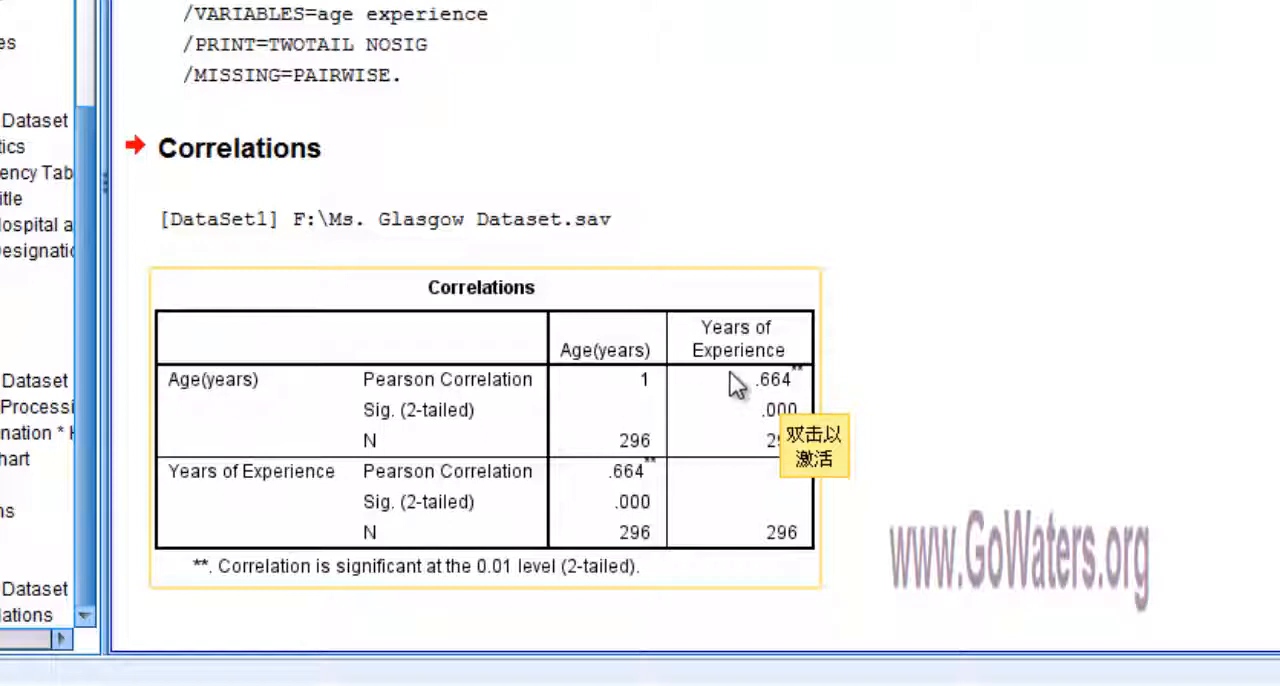
mouse_move(778, 405)
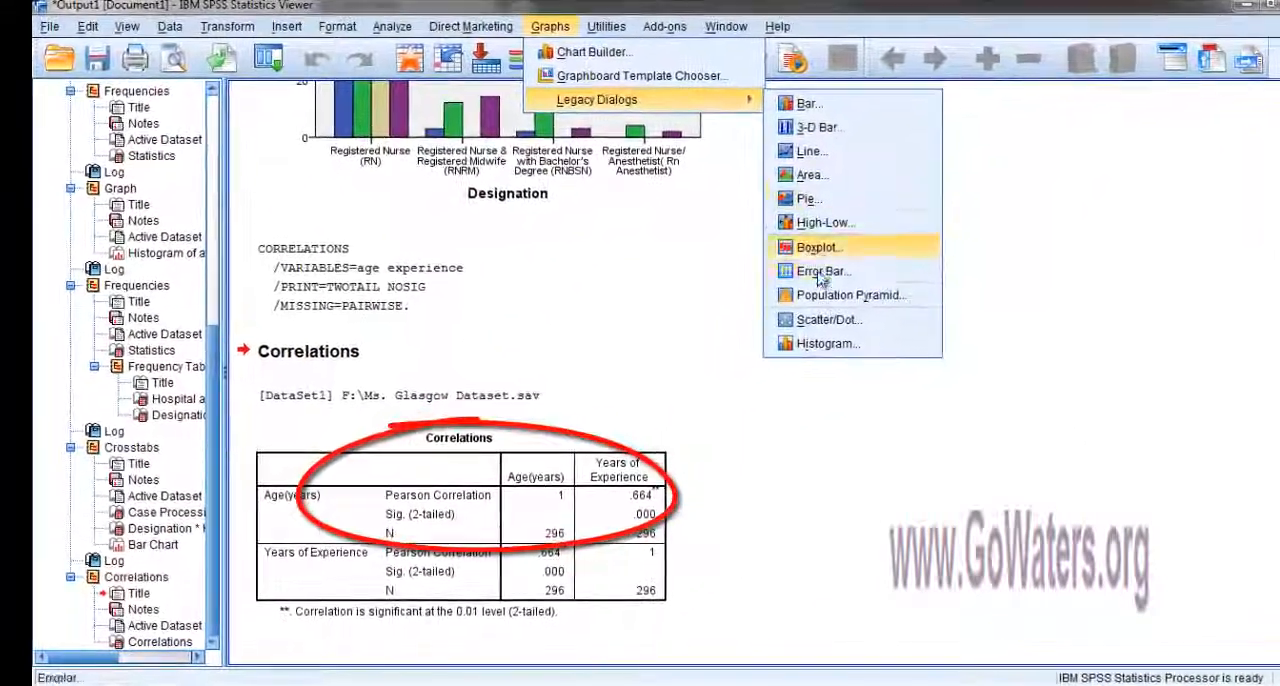
mouse_move(828, 319)
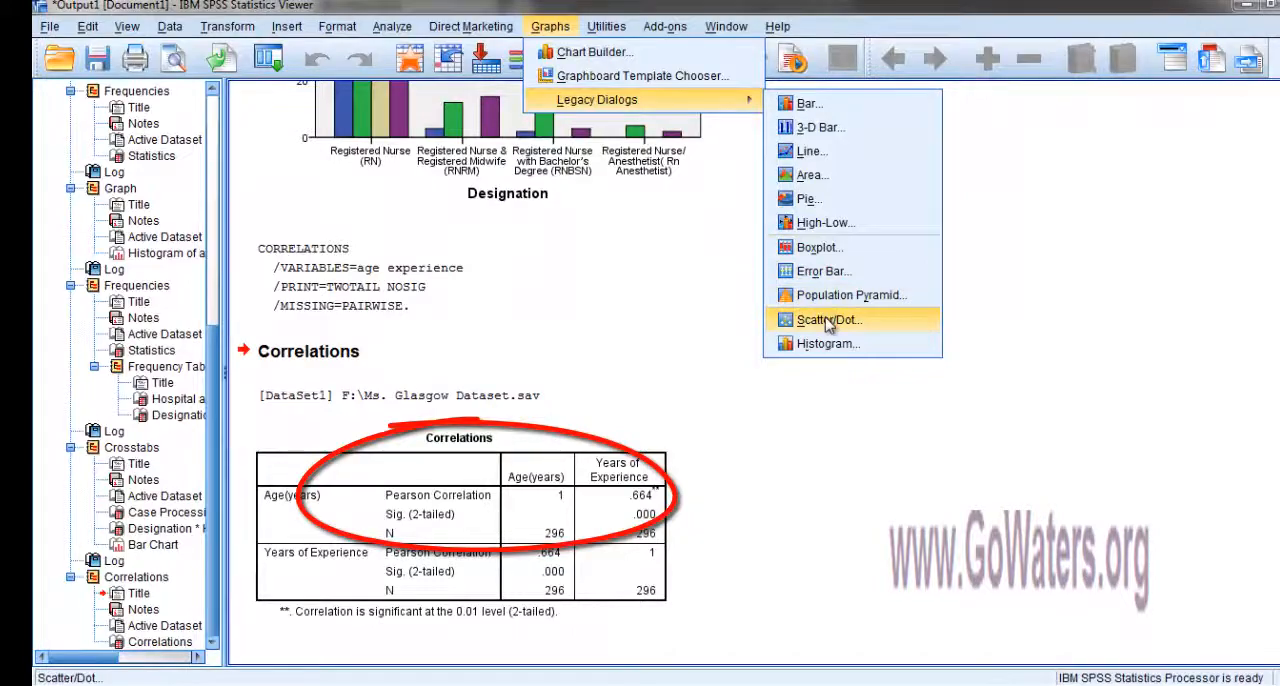
- Choose Scatter/Dot with the Simple Scatter type to open its setup
left_click(828, 319)
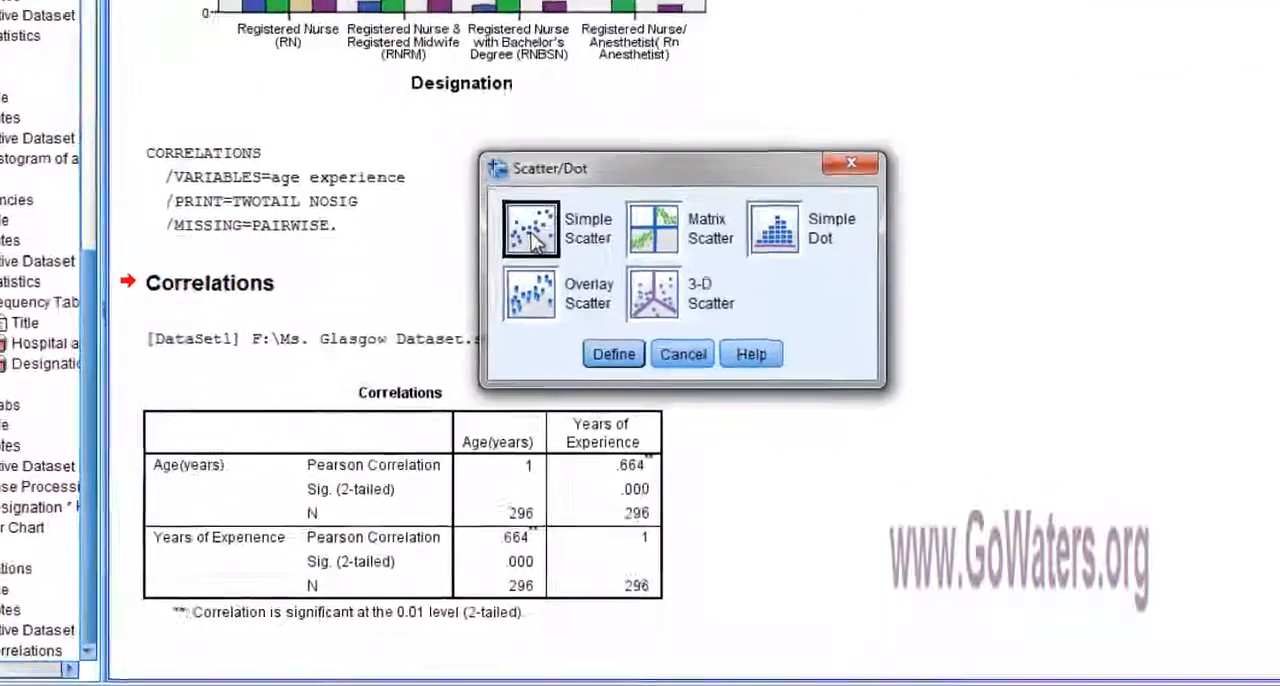
left_click(613, 353)
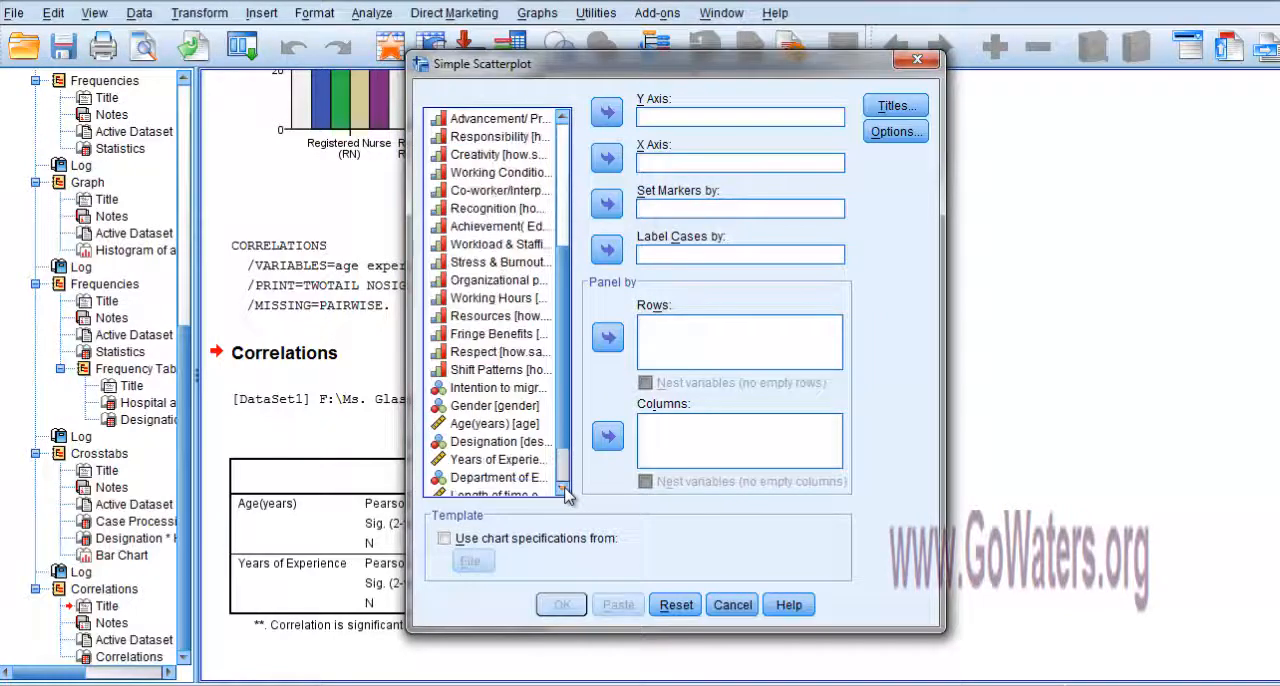
- Plot Age(years) on the Y axis against Years of Experience on the X axis
left_click(494, 423)
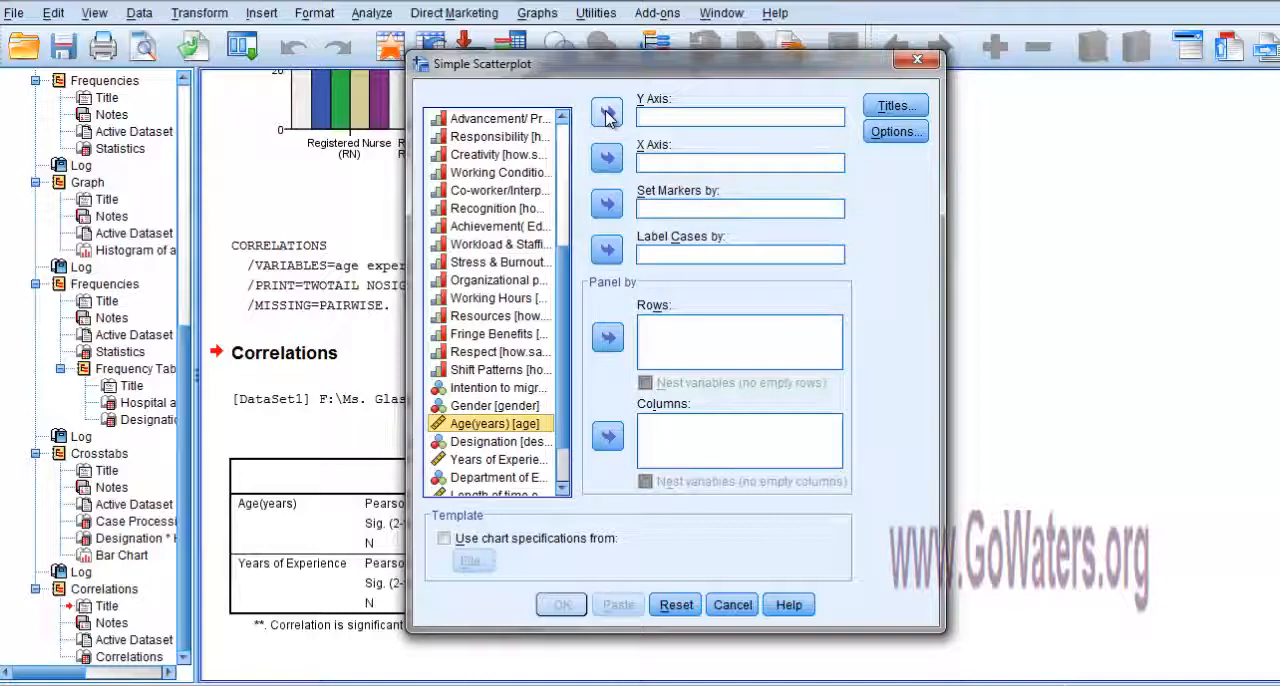
left_click(606, 111)
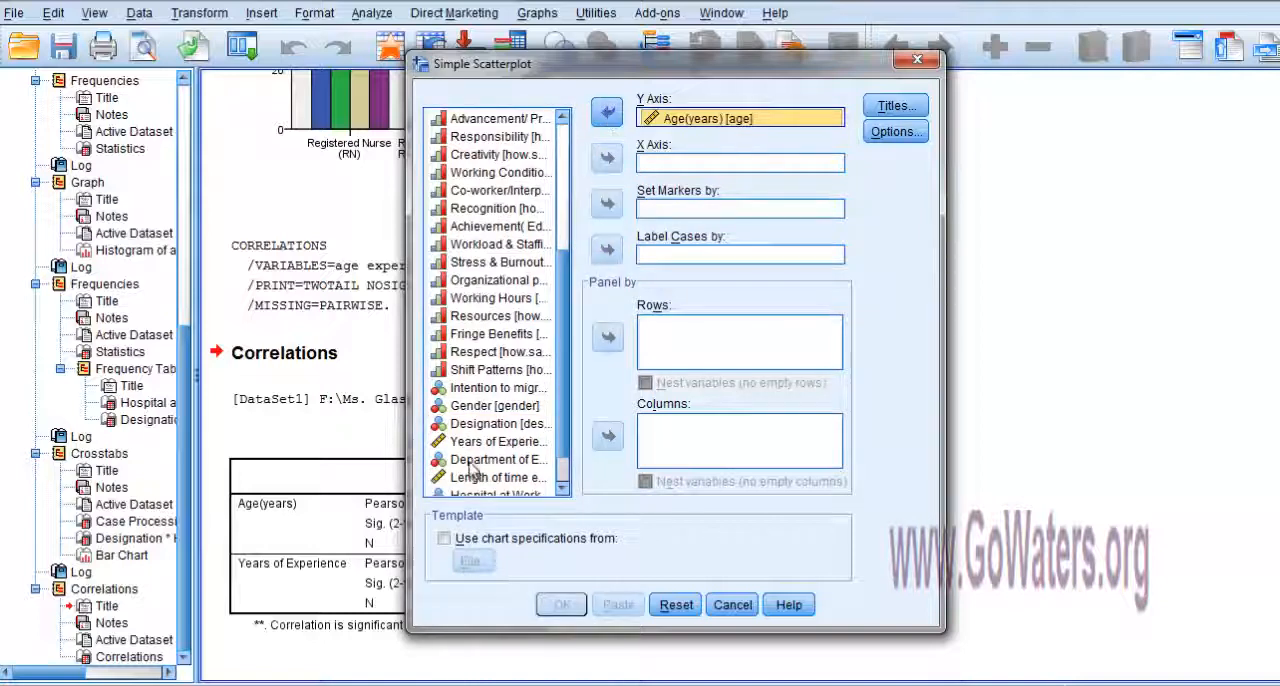
left_click(497, 441)
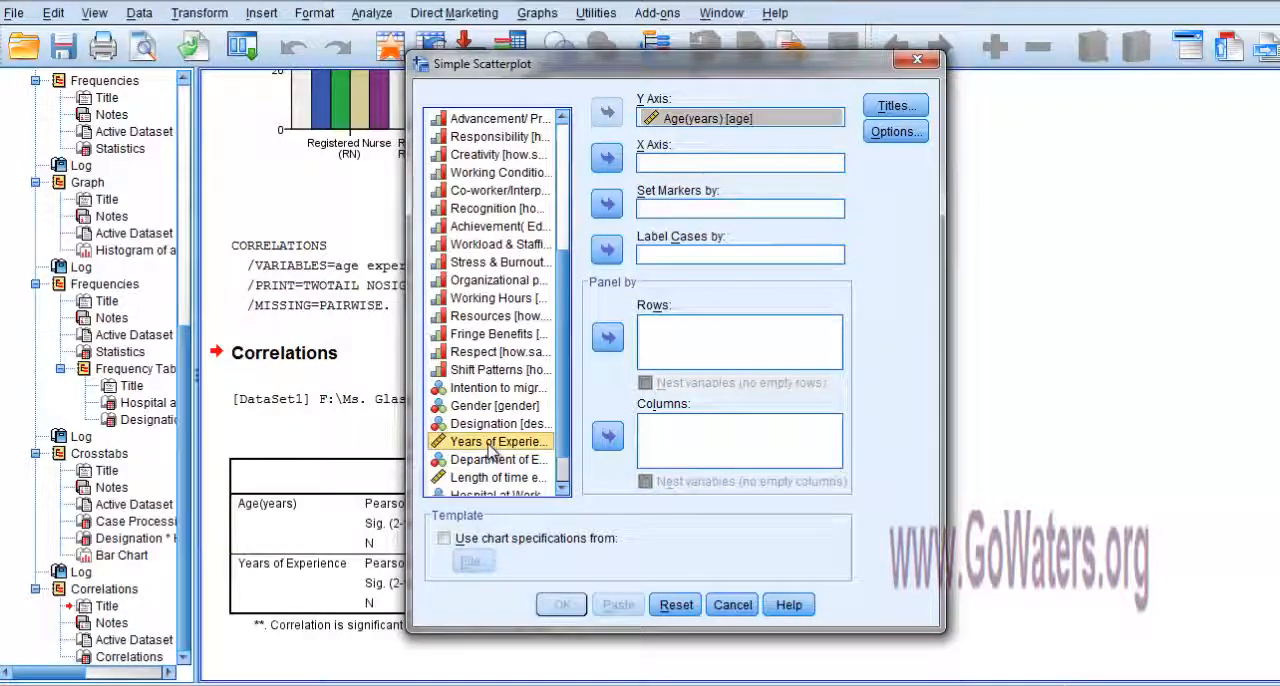
left_click(607, 162)
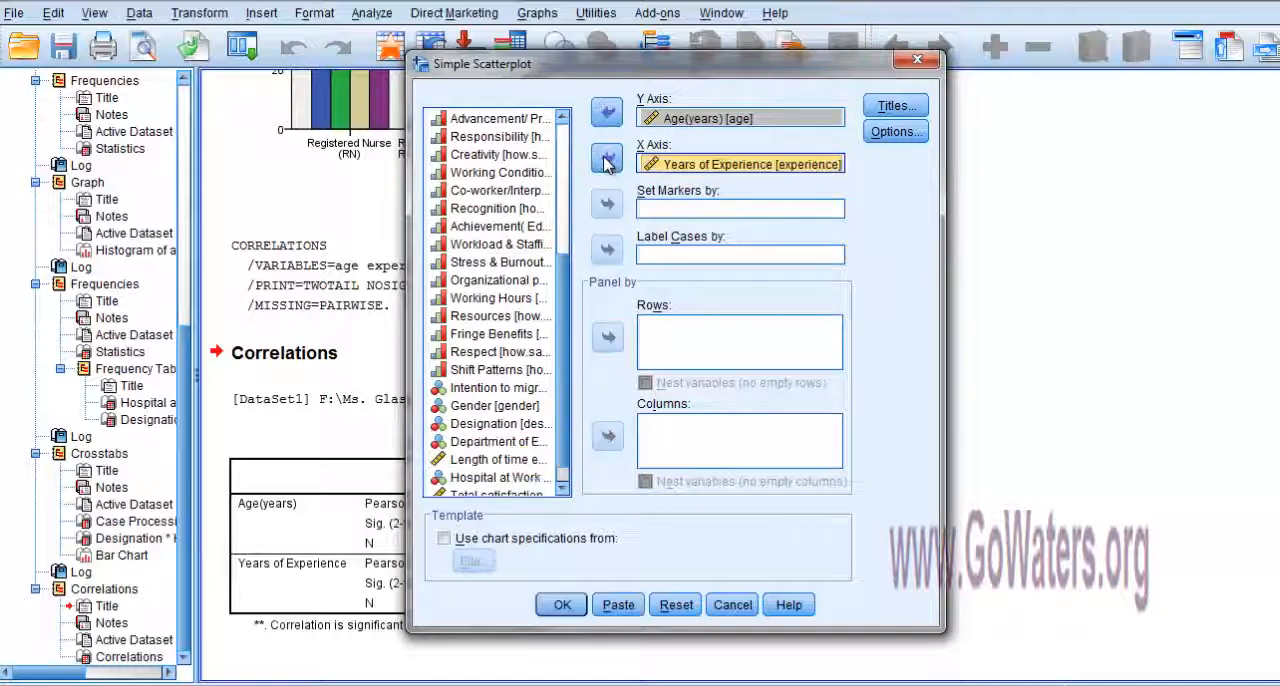
mouse_move(987, 235)
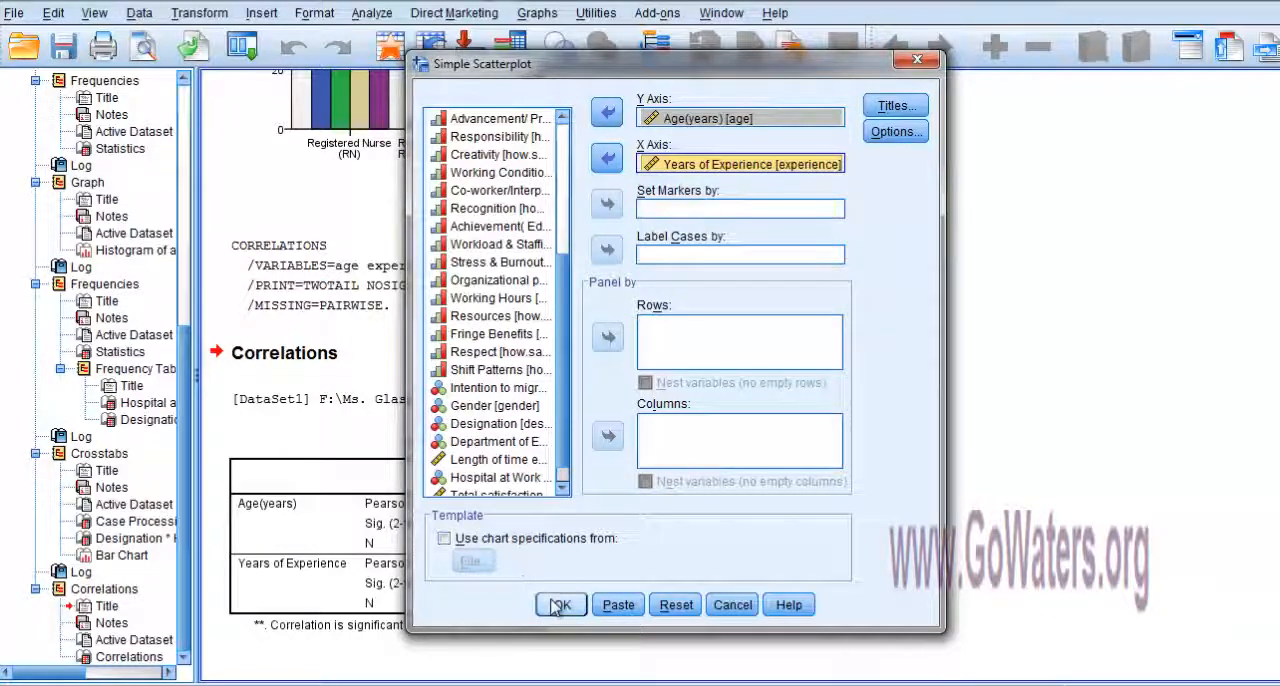
left_click(560, 604)
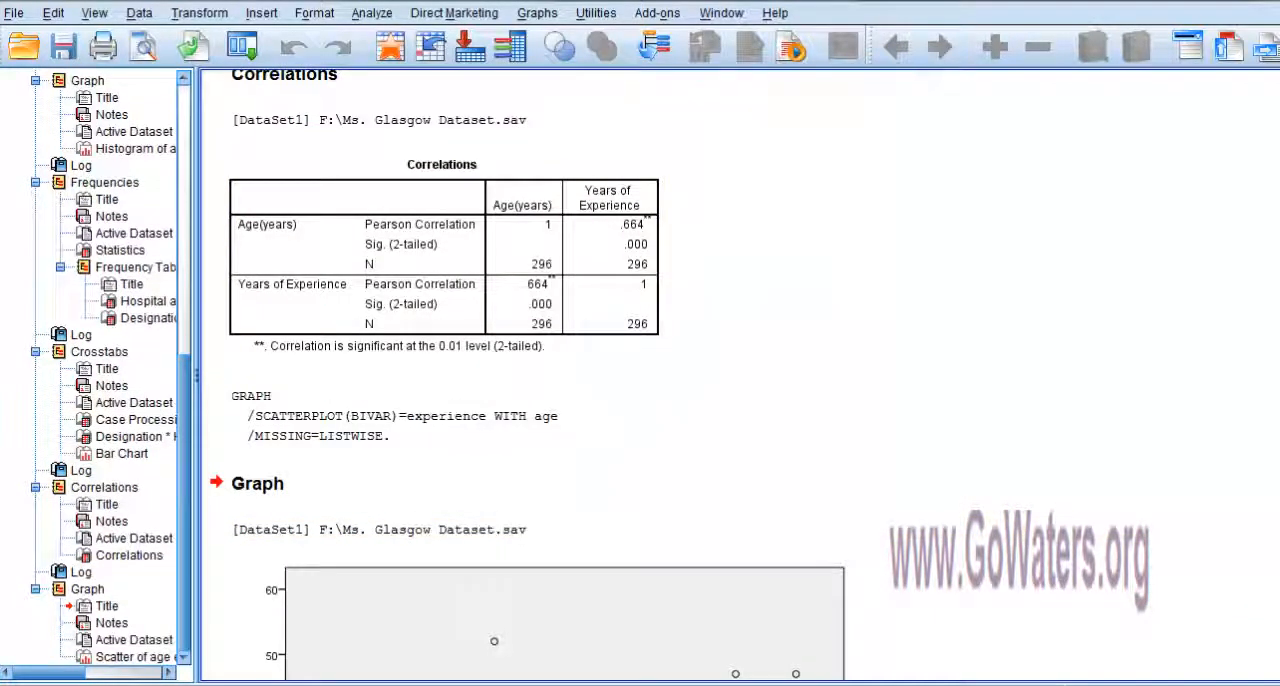
scroll("down", 3)
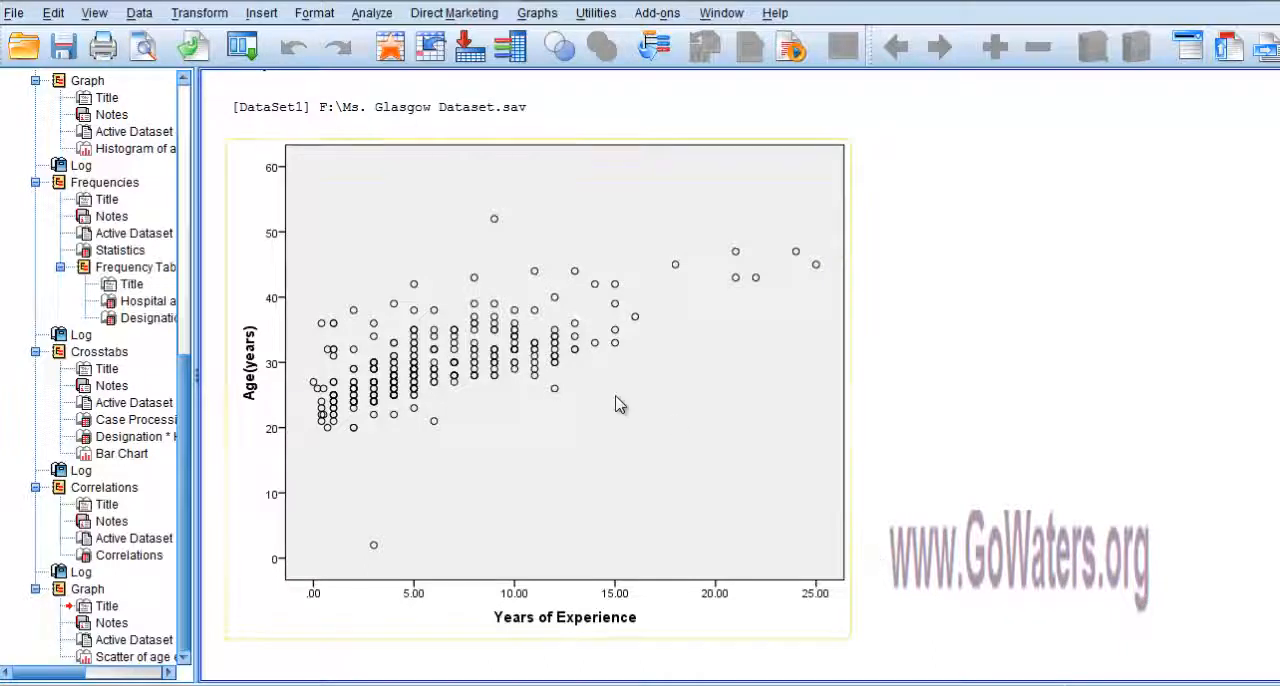
mouse_move(597, 417)
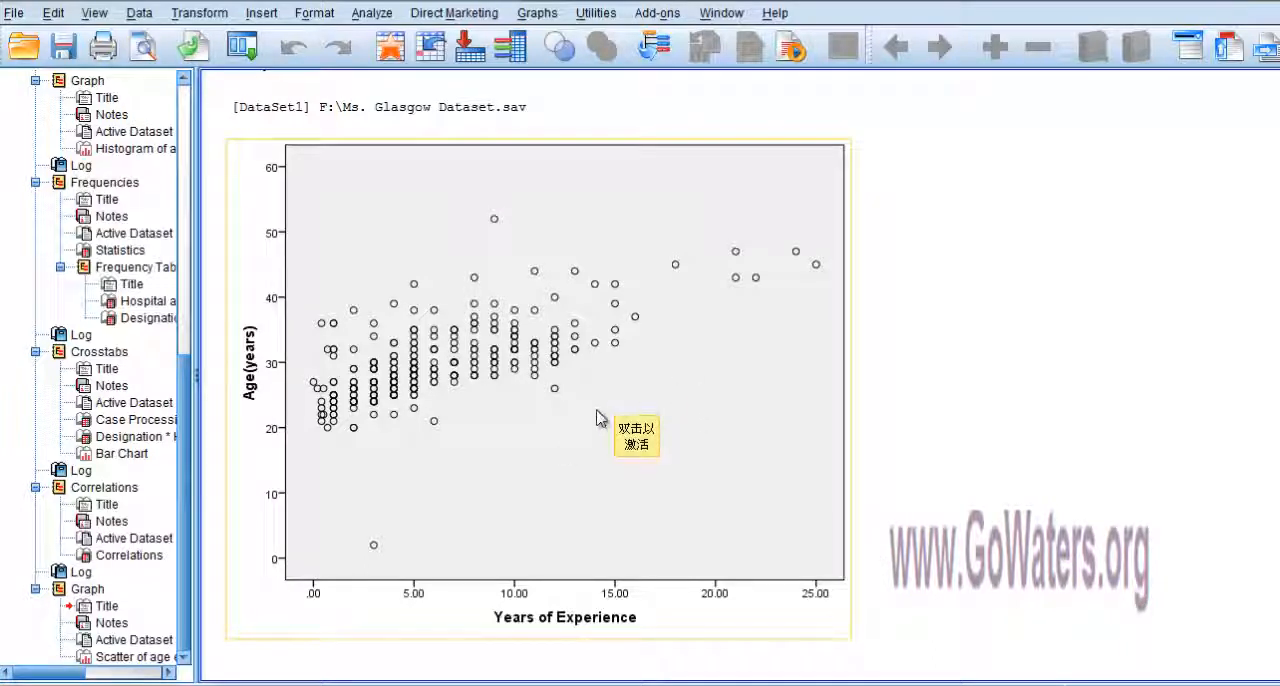
mouse_move(403, 397)
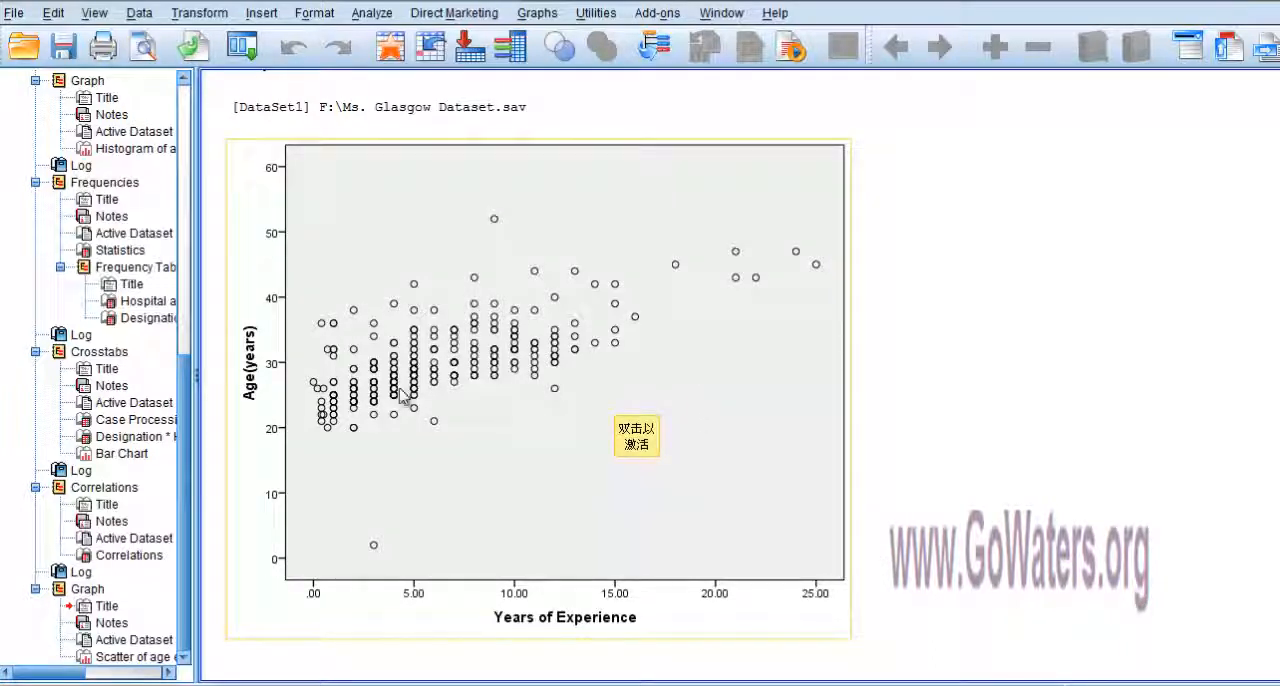
left_click_drag(340, 455, 475, 298)
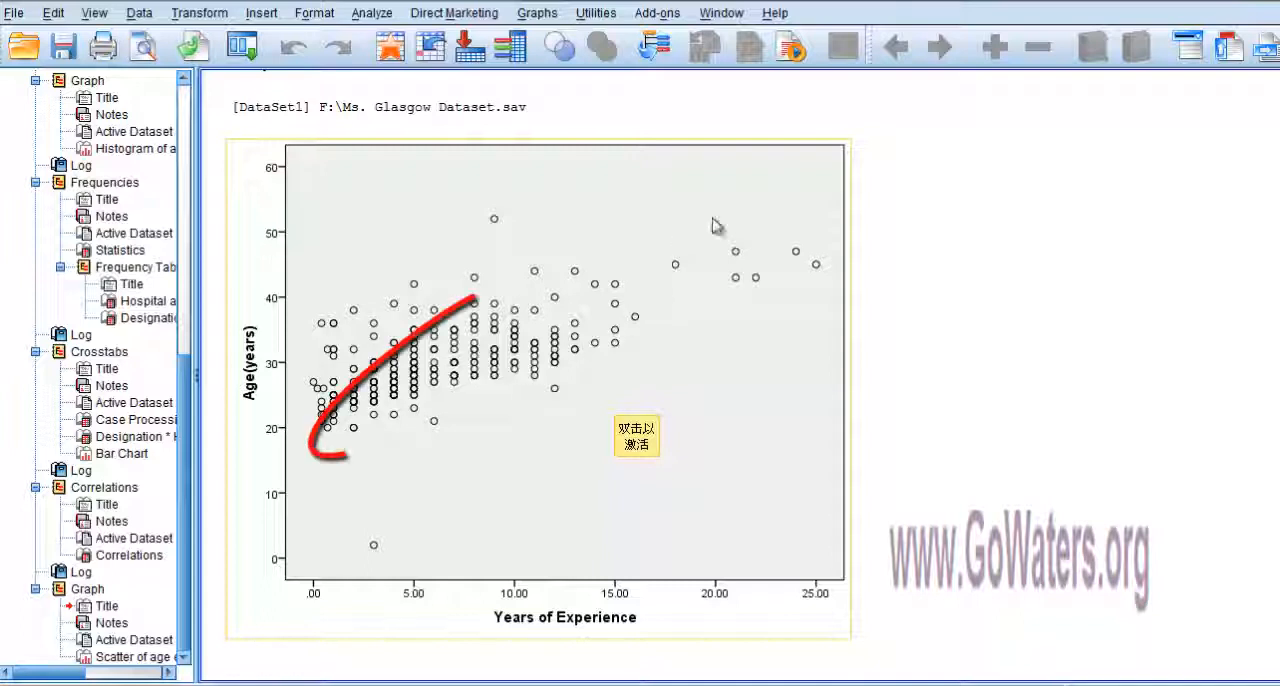